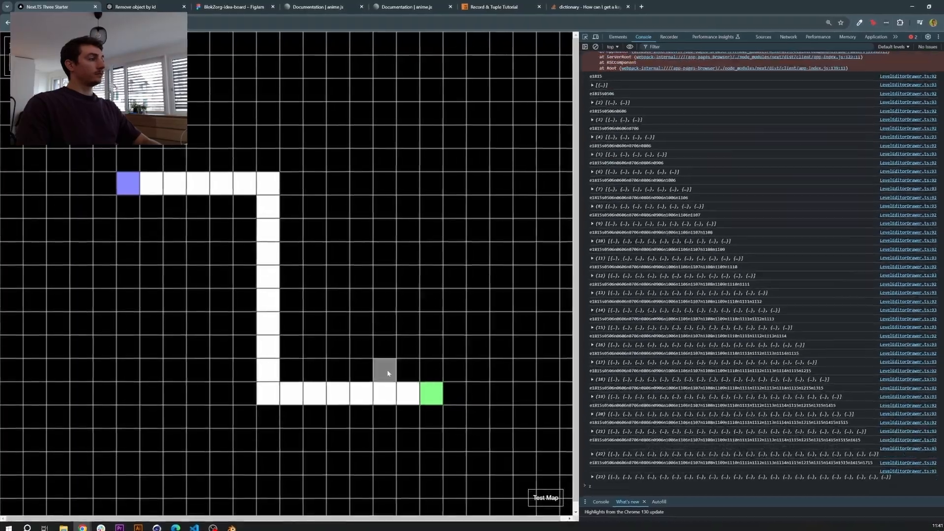
Switch to the FigJam idea-board tab showing the game's menu flow diagram.
click(235, 7)
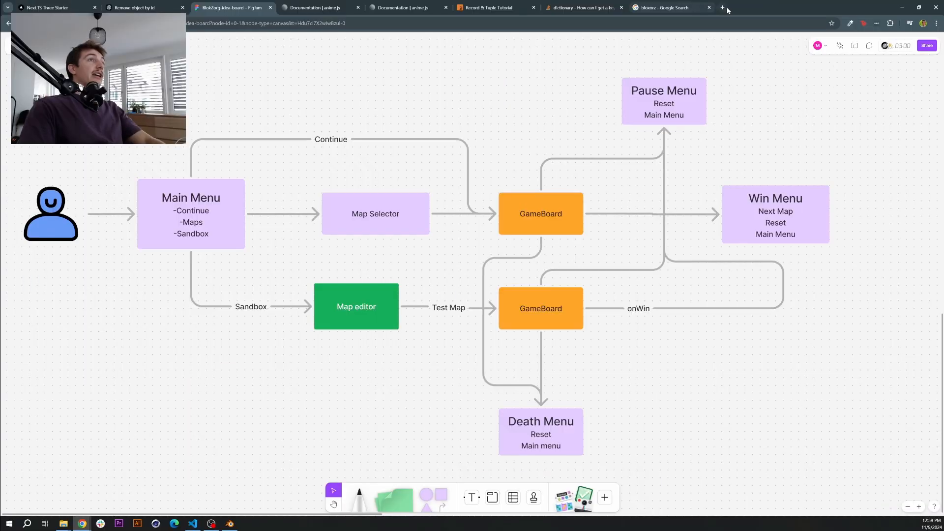
Switch to the Next.js documentation tab on loading Google Fonts.
click(809, 7)
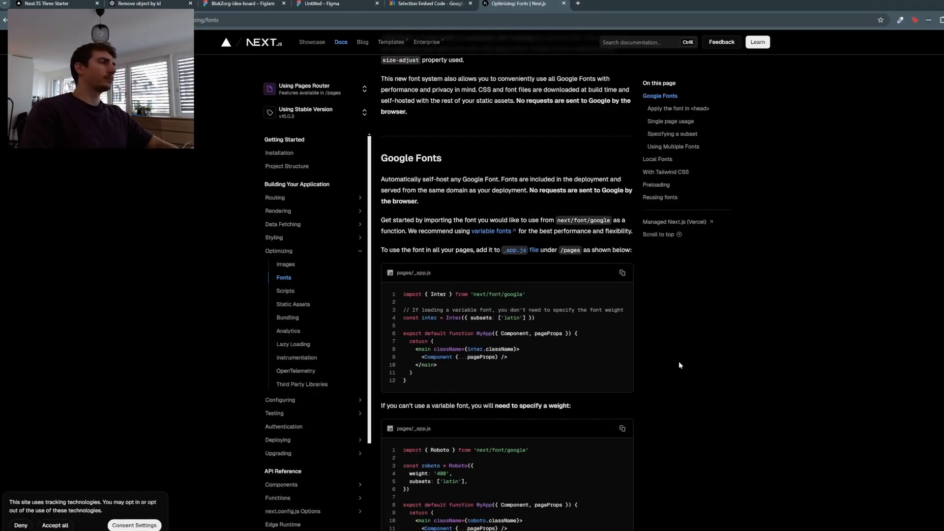
View the Figma frames for Main Menu, Map Catalogue and Ingame Menu, then the Three.js scene tab.
click(319, 6)
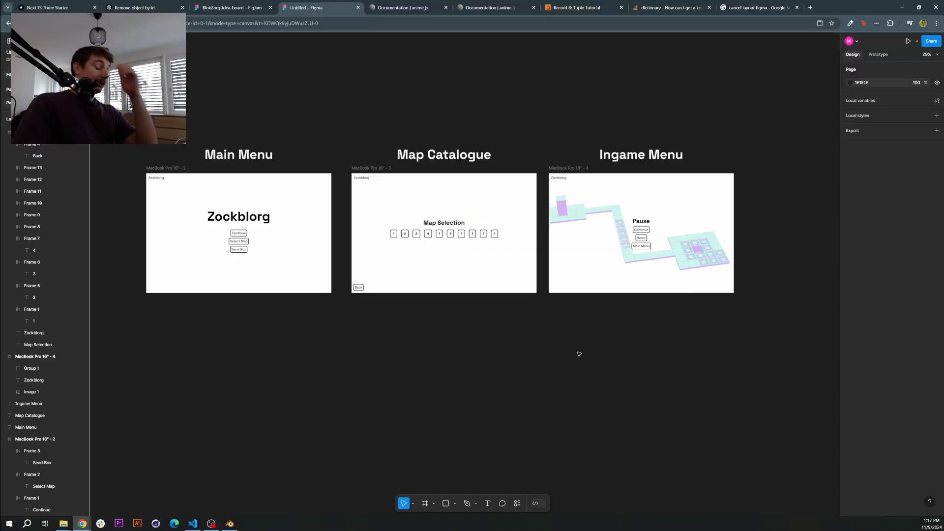
click(46, 7)
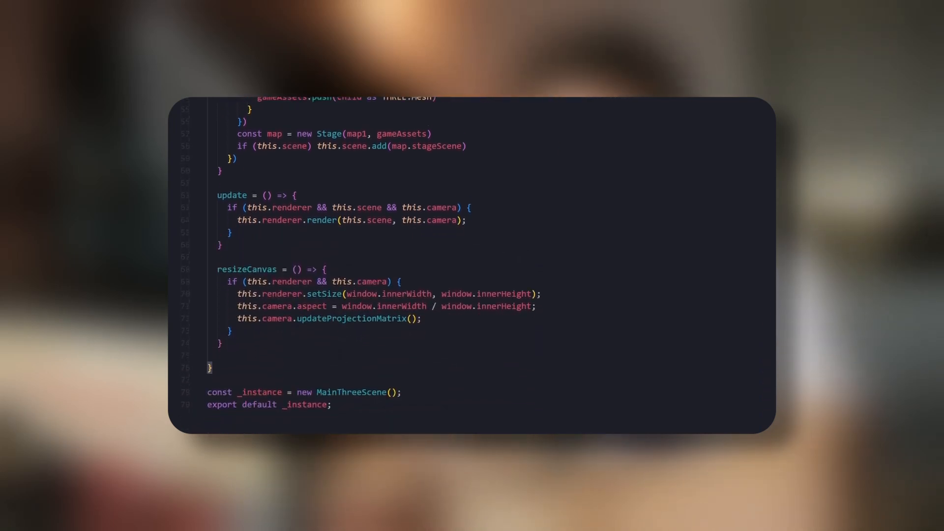
Edit the main menu page component so ZockBlorg shows Continue, Map Selection, Map Sandbox and Back.
click(601, 128)
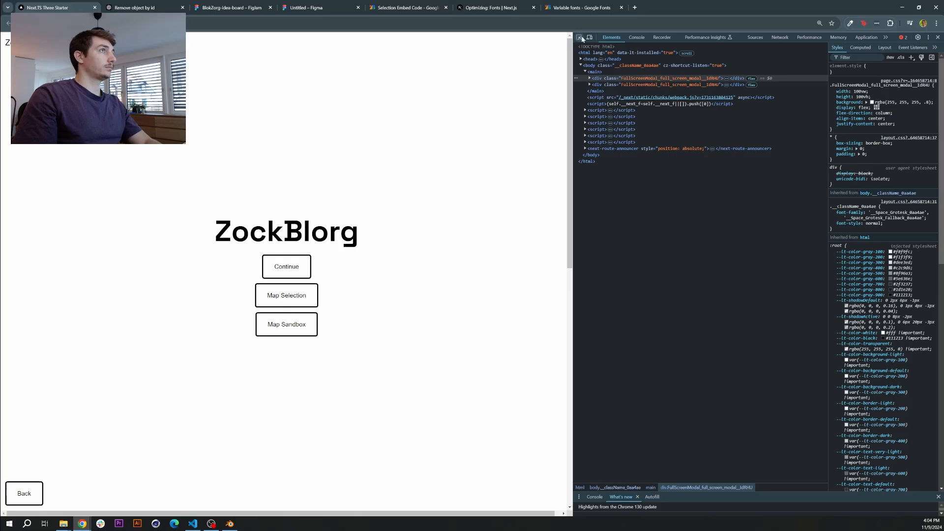
click(286, 295)
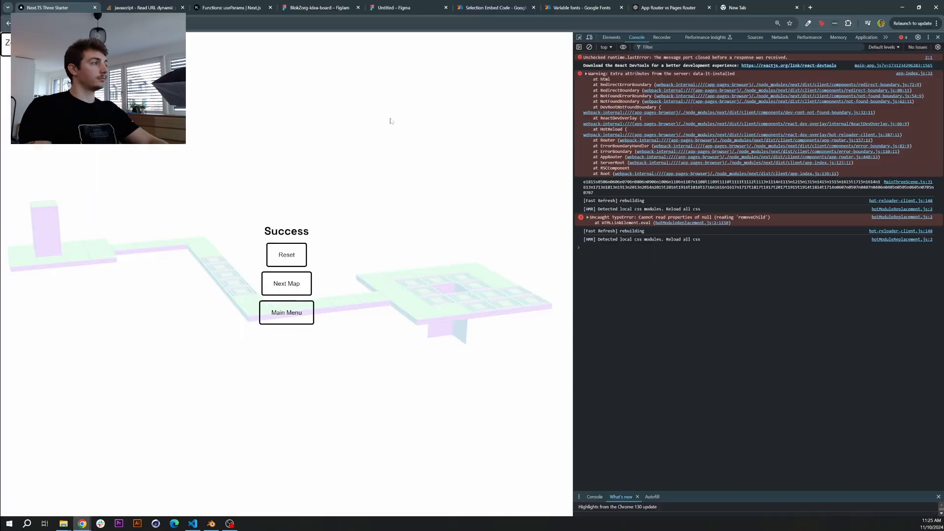
Return from the Success screen to the ZockBlorg main menu via the Main Menu button.
click(193, 522)
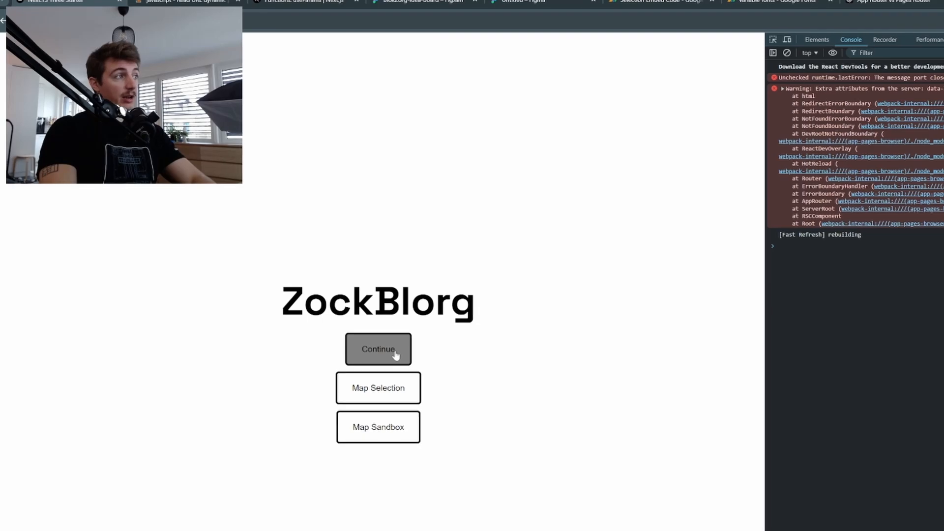
Continue the saved game to reach the Win screen, then go back to the main menu.
click(378, 349)
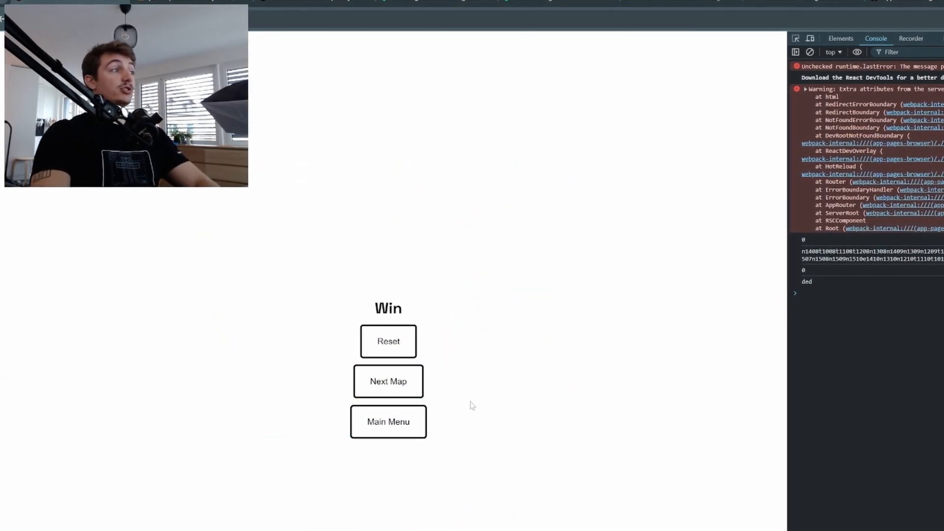
click(388, 381)
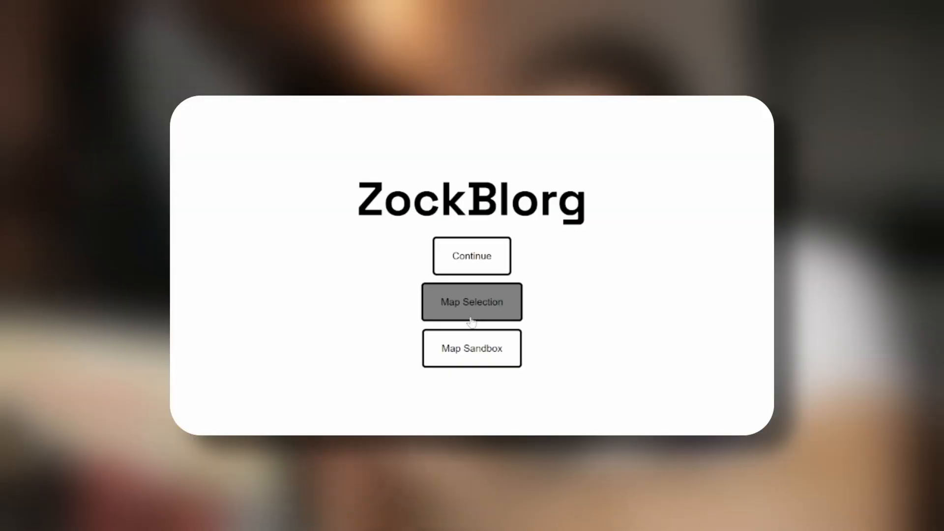
Choose Map Selection to show the 'Select a map' grid with maps 1 through 6.
click(470, 302)
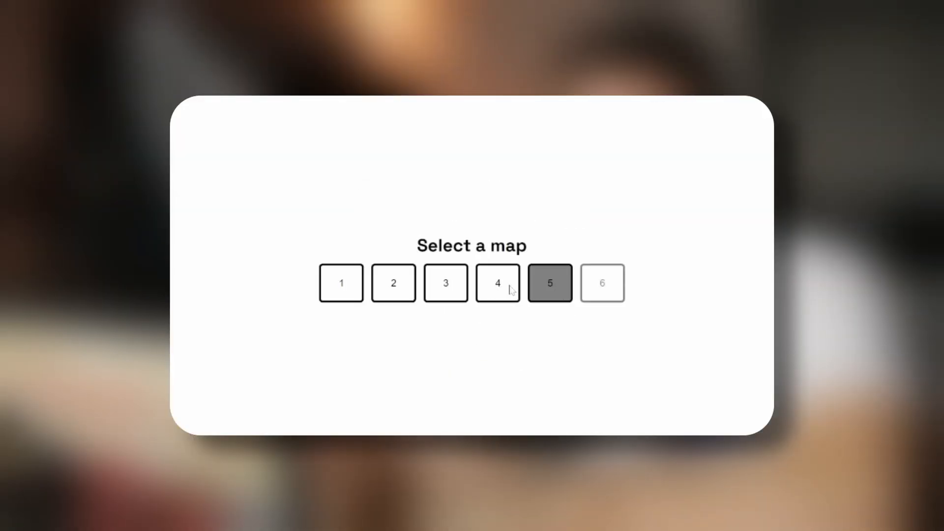